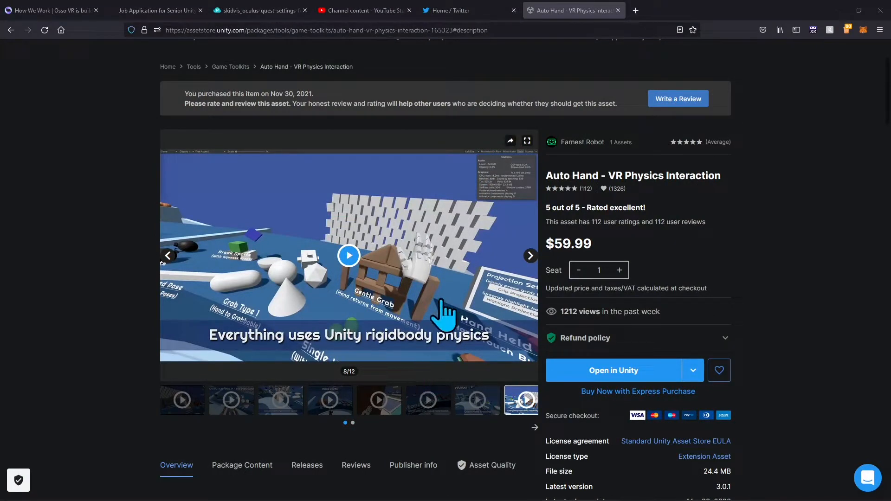
{"action": "mouse_move", "coordinate": [295, 287]}
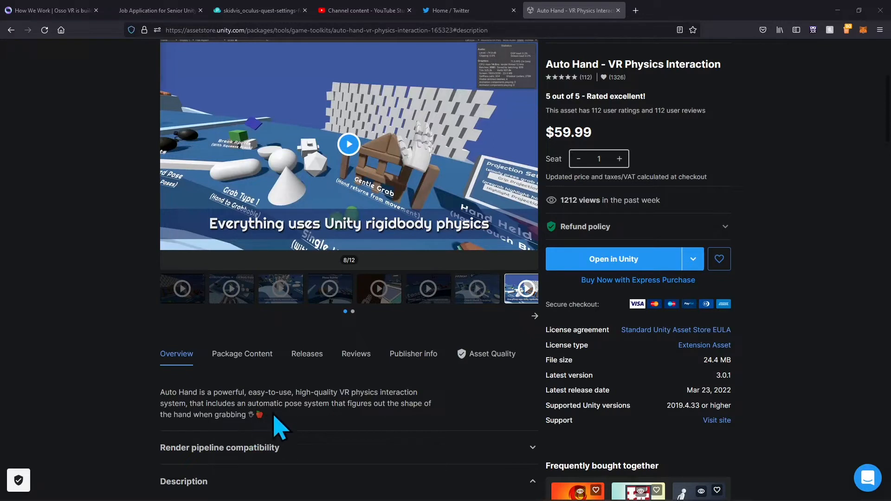
{"action": "mouse_move", "coordinate": [369, 423]}
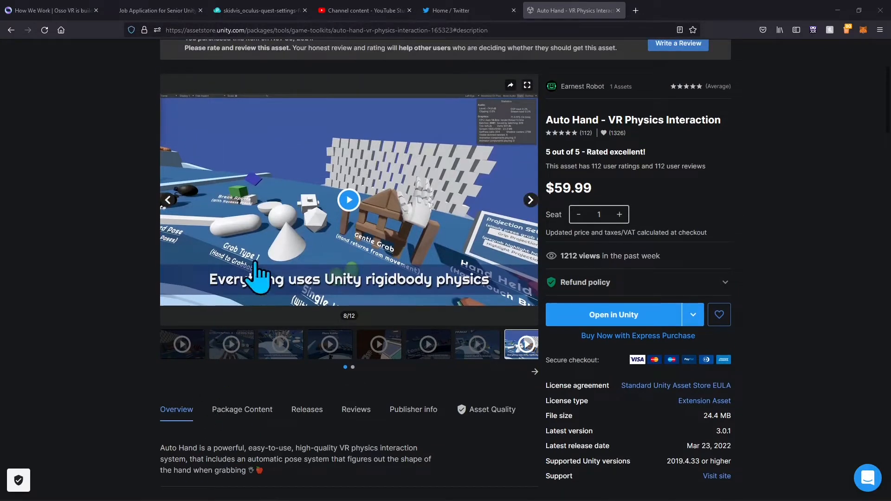
Play the demo video on the Auto Hand - VR Physics Interaction Asset Store page.
{"action": "left_click", "coordinate": [349, 200]}
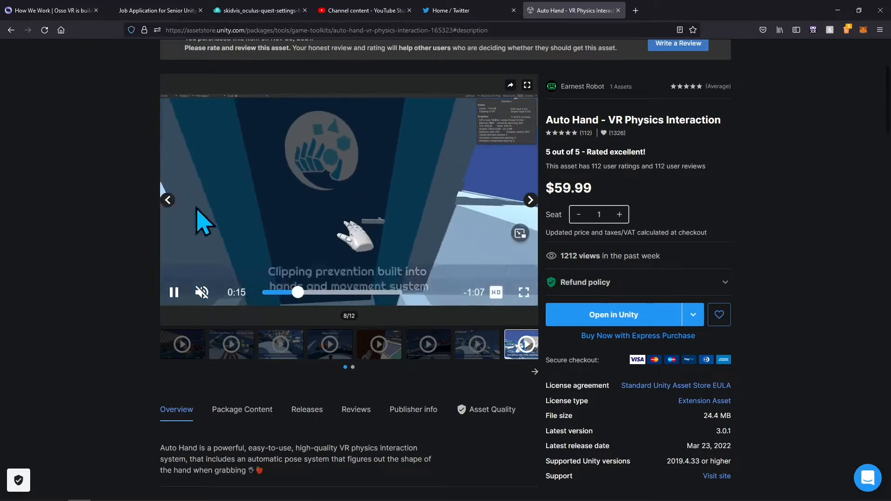
{"action": "left_click", "coordinate": [174, 292]}
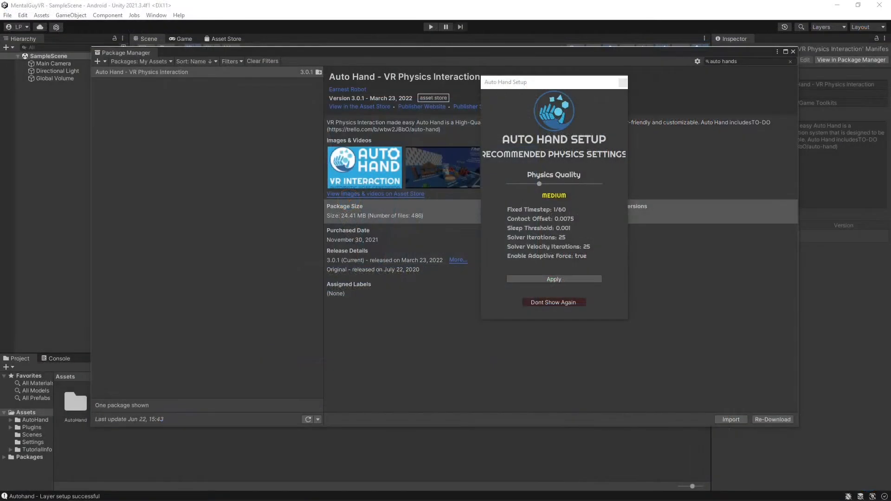
{"action": "mouse_move", "coordinate": [176, 157]}
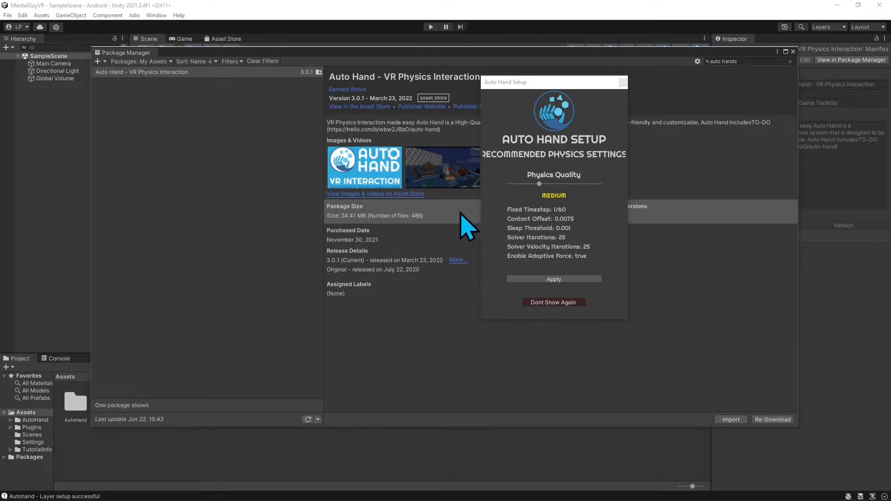
{"action": "mouse_move", "coordinate": [469, 199]}
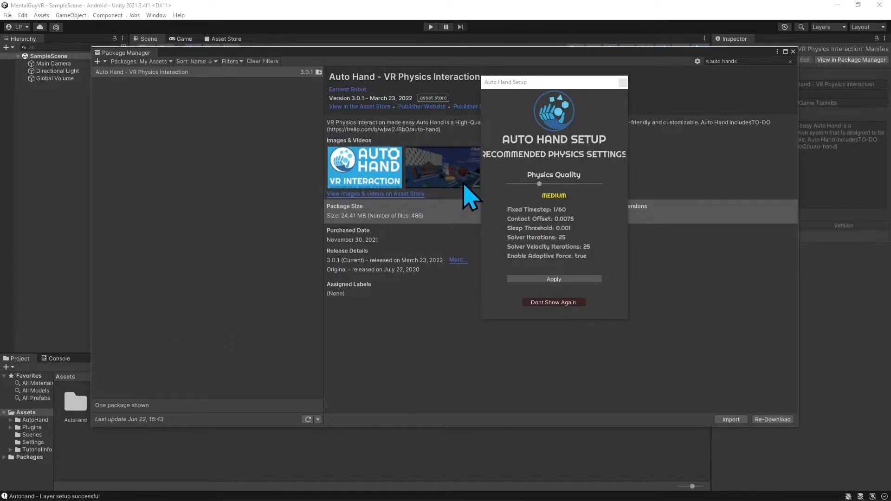
{"action": "mouse_move", "coordinate": [517, 219]}
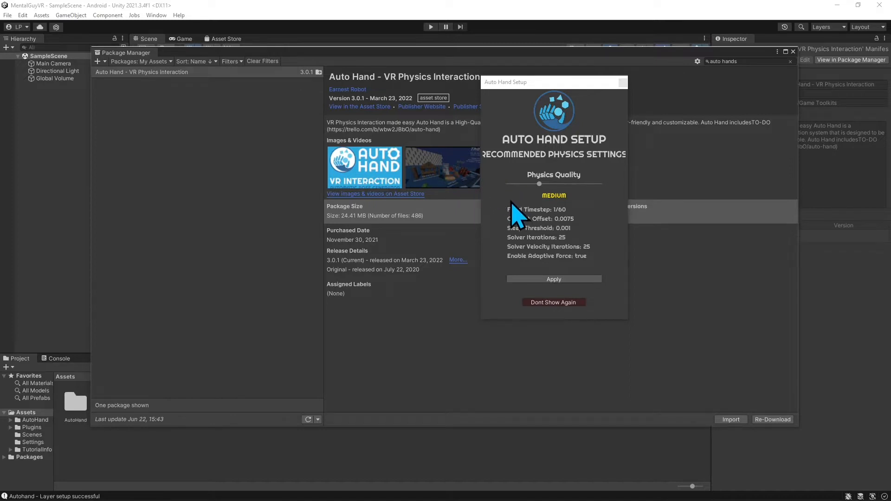
{"action": "mouse_move", "coordinate": [532, 264]}
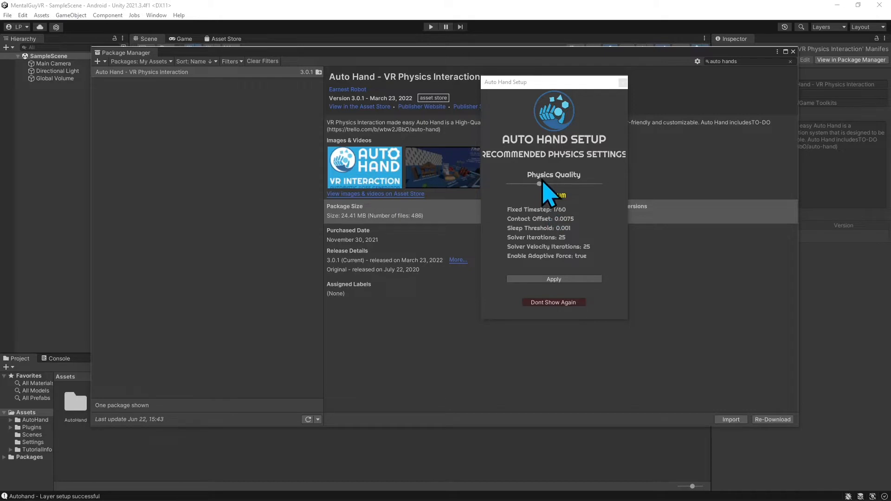
Adjust the Physics Quality slider in the Auto Hand Setup window.
{"action": "left_click_drag", "start_coordinate": [539, 184], "coordinate": [569, 183]}
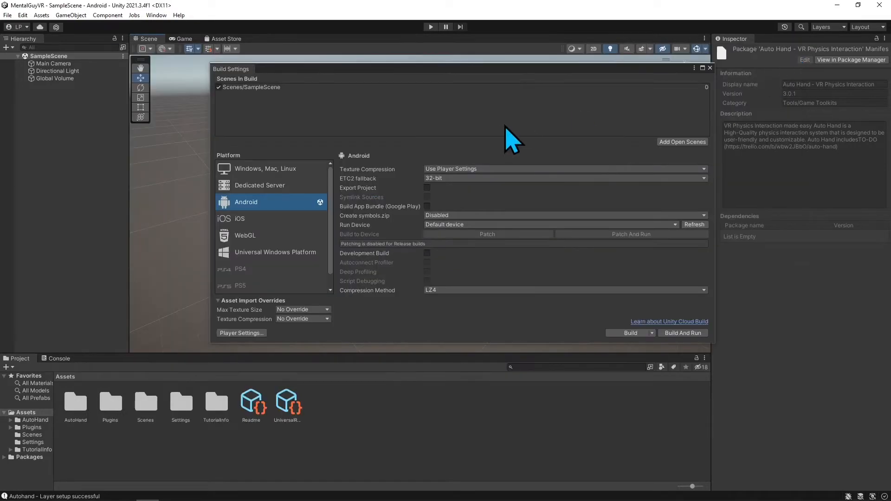
{"action": "mouse_move", "coordinate": [8, 32]}
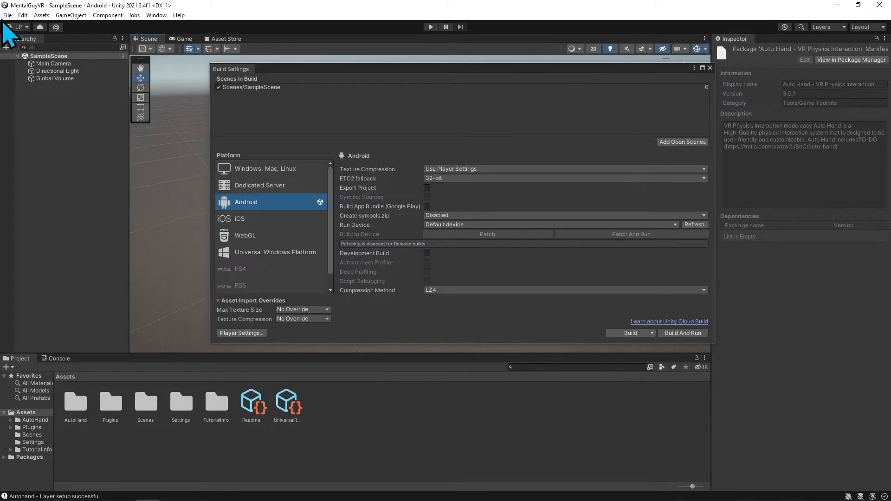
Install XR Plug-in Management from Edit > Project Settings.
{"action": "left_click", "coordinate": [22, 15]}
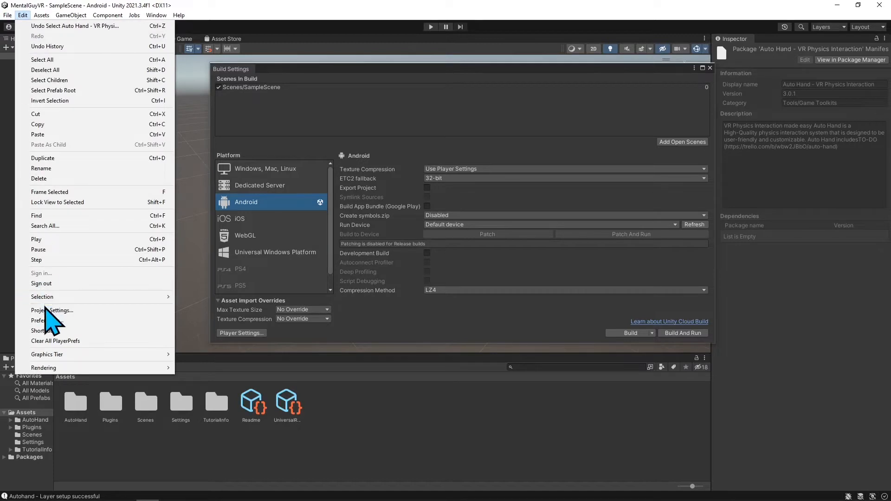
{"action": "left_click", "coordinate": [51, 310]}
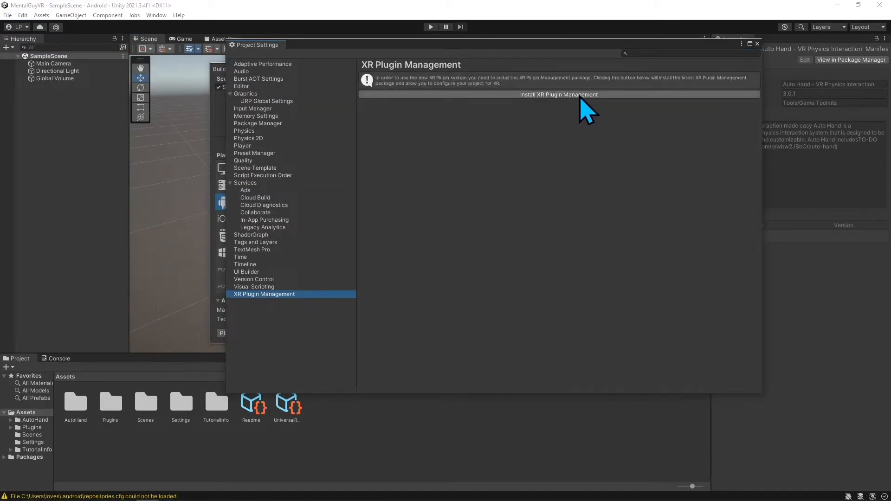
{"action": "left_click", "coordinate": [557, 94]}
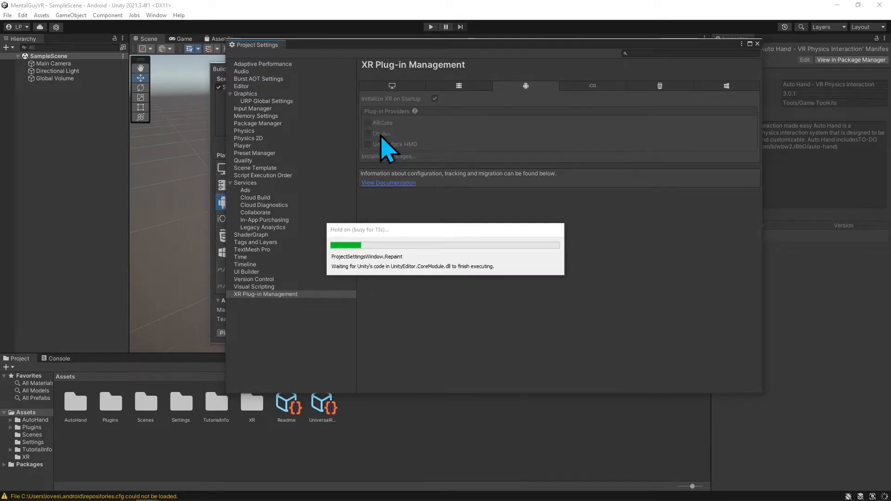
Tick OpenXR on the PC tab and accept enabling the new input system backends.
{"action": "left_click", "coordinate": [367, 133]}
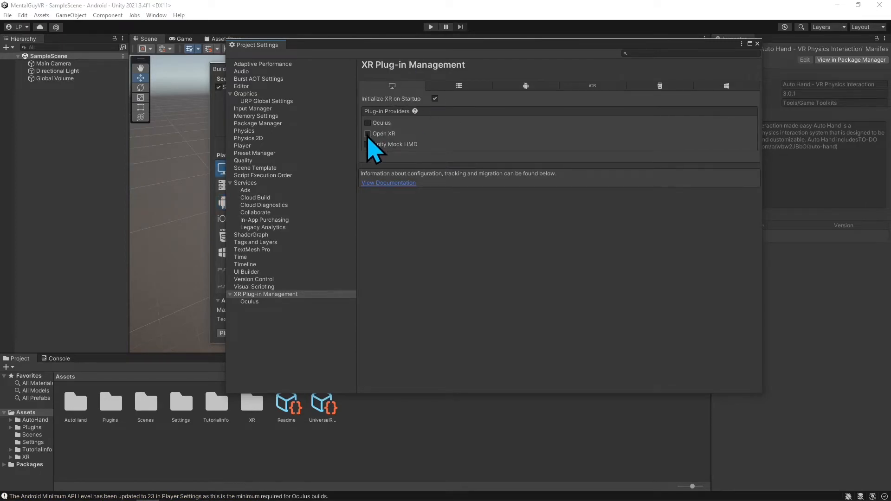
{"action": "left_click", "coordinate": [367, 133]}
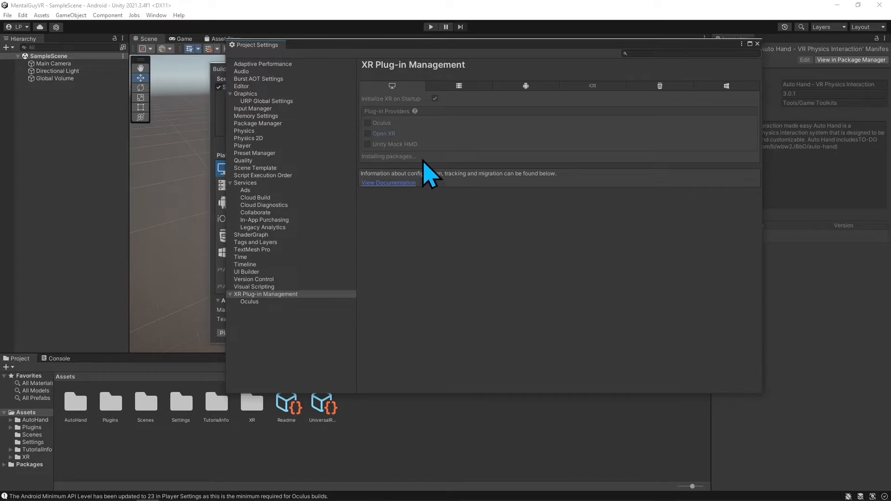
{"action": "mouse_move", "coordinate": [369, 171]}
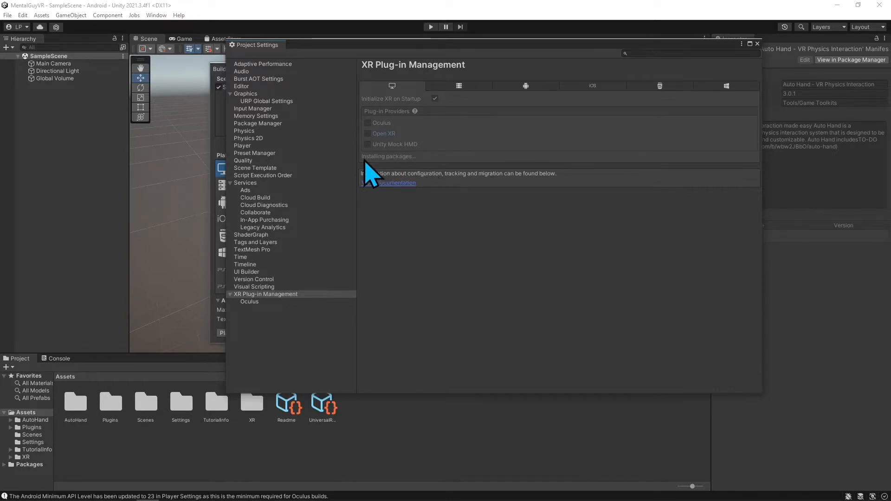
{"action": "mouse_move", "coordinate": [386, 221]}
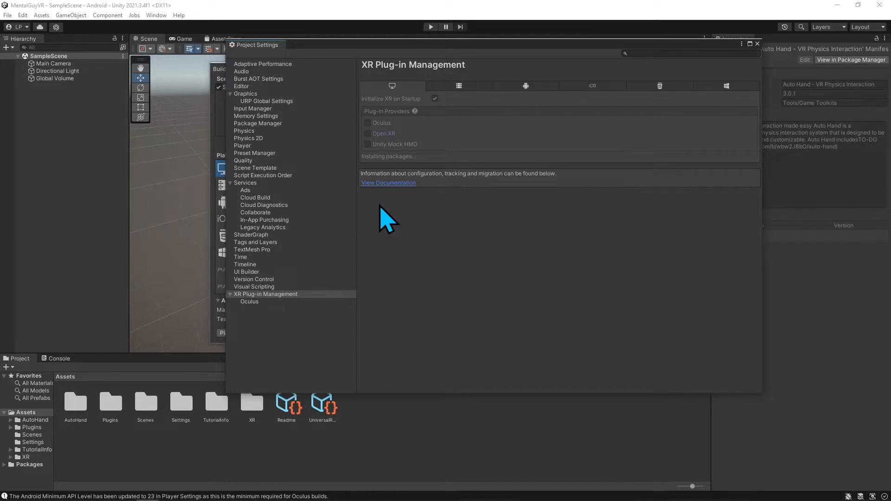
{"action": "mouse_move", "coordinate": [398, 170]}
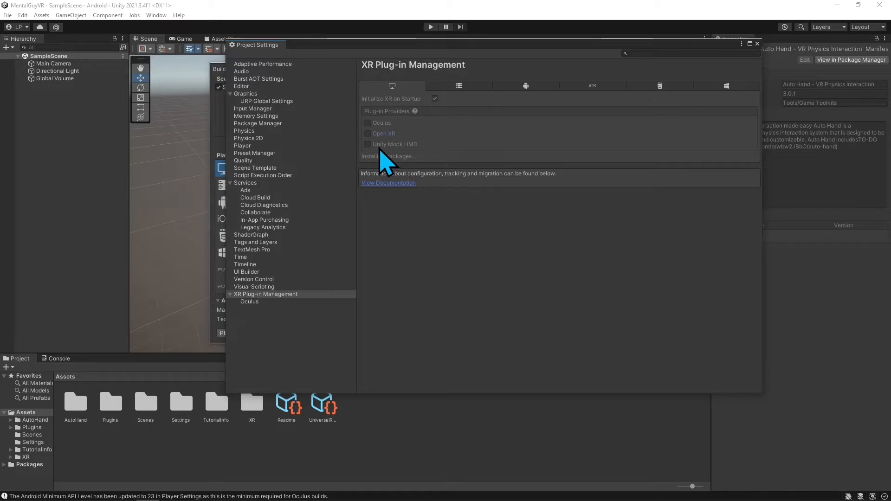
{"action": "mouse_move", "coordinate": [388, 165]}
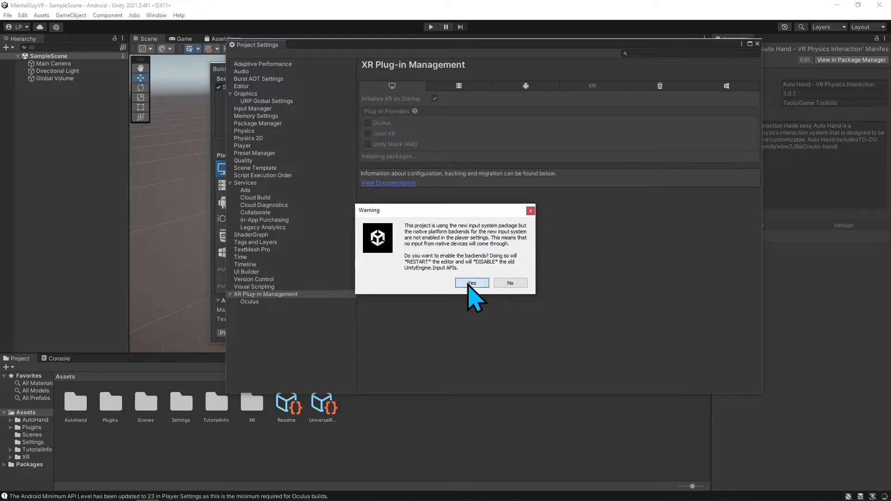
{"action": "left_click", "coordinate": [471, 283]}
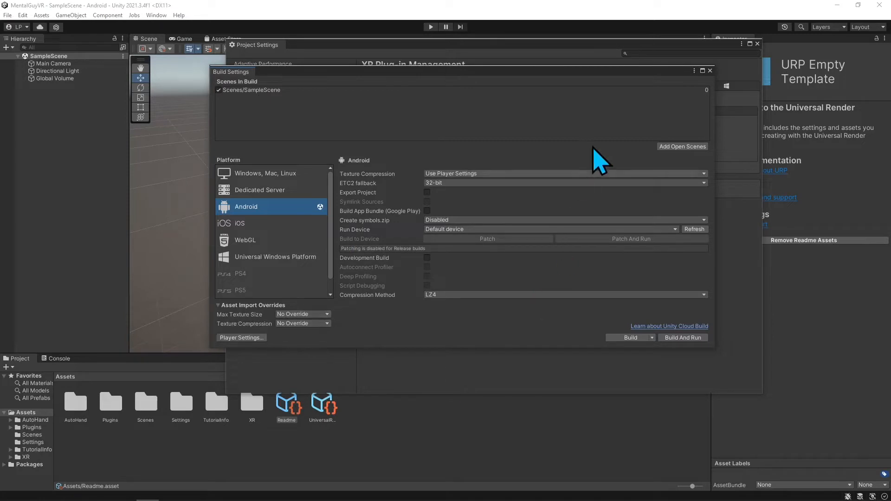
Add Oculus Touch and HTC Vive controller profiles to OpenXR's interaction profiles.
{"action": "left_click", "coordinate": [709, 70]}
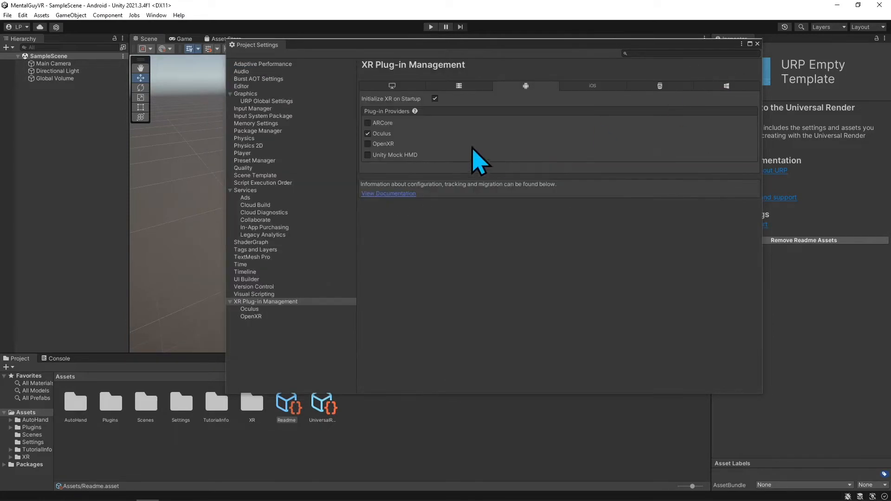
{"action": "mouse_move", "coordinate": [408, 102]}
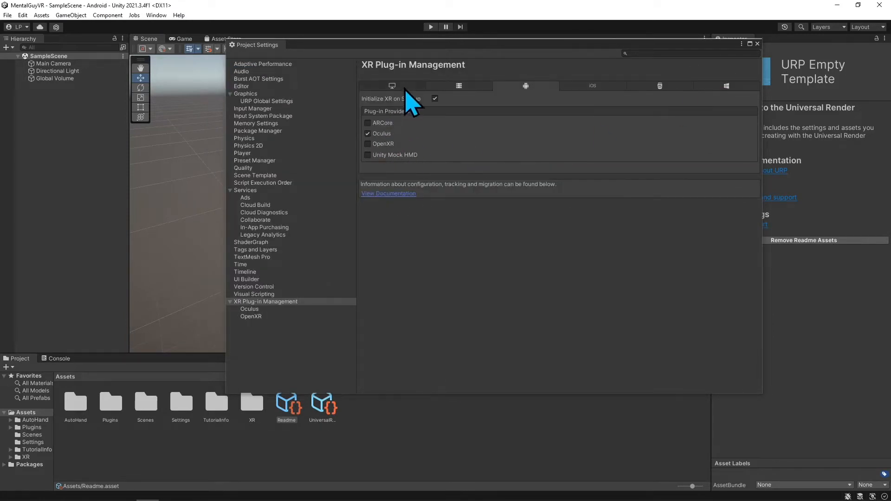
{"action": "left_click", "coordinate": [392, 86]}
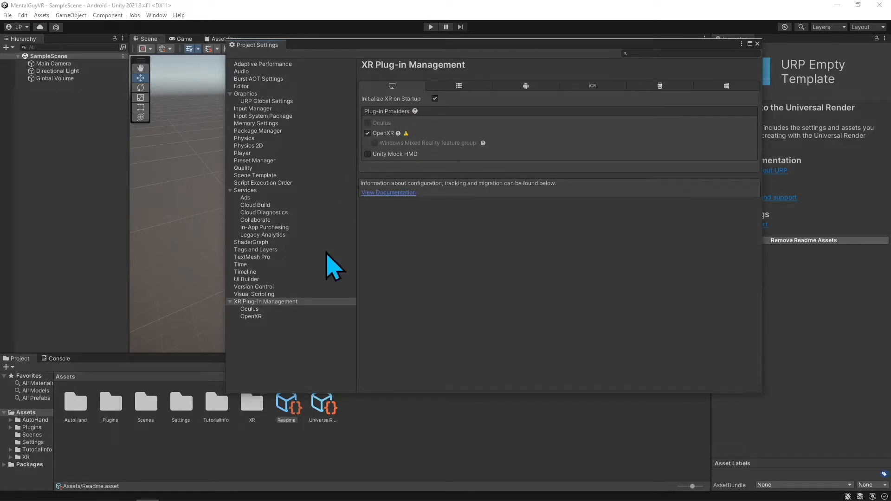
{"action": "left_click", "coordinate": [250, 316]}
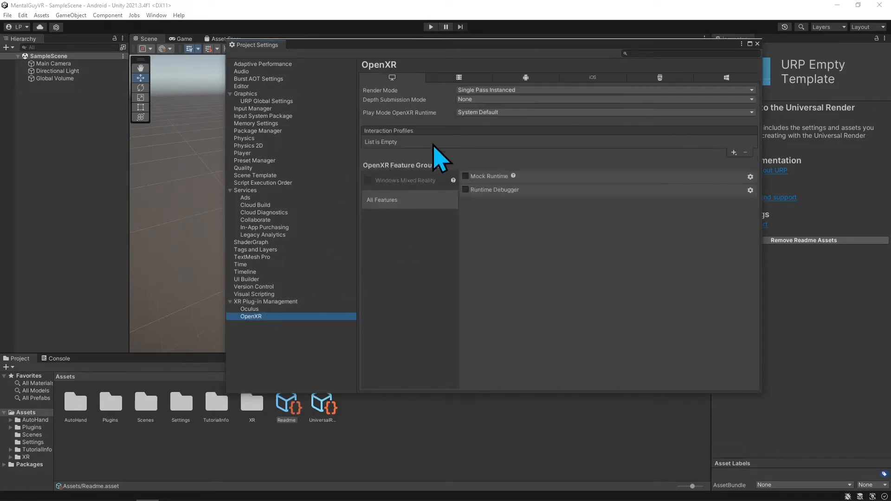
{"action": "left_click", "coordinate": [733, 152]}
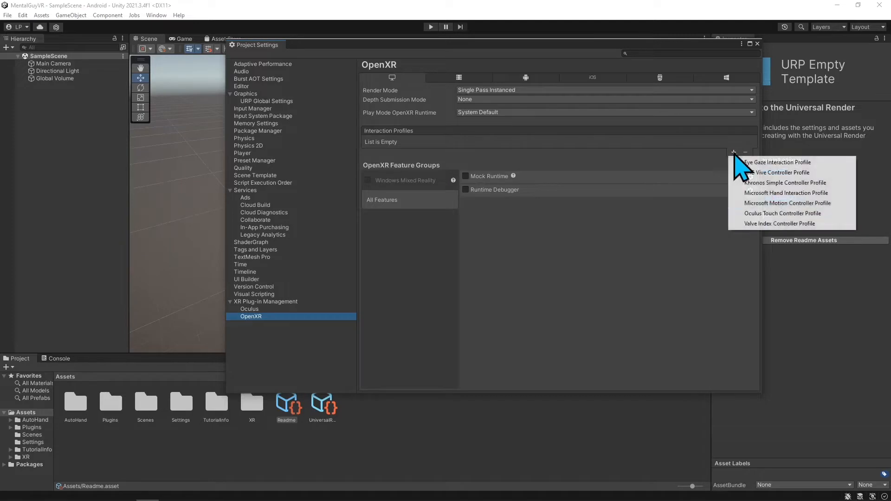
{"action": "left_click", "coordinate": [782, 213]}
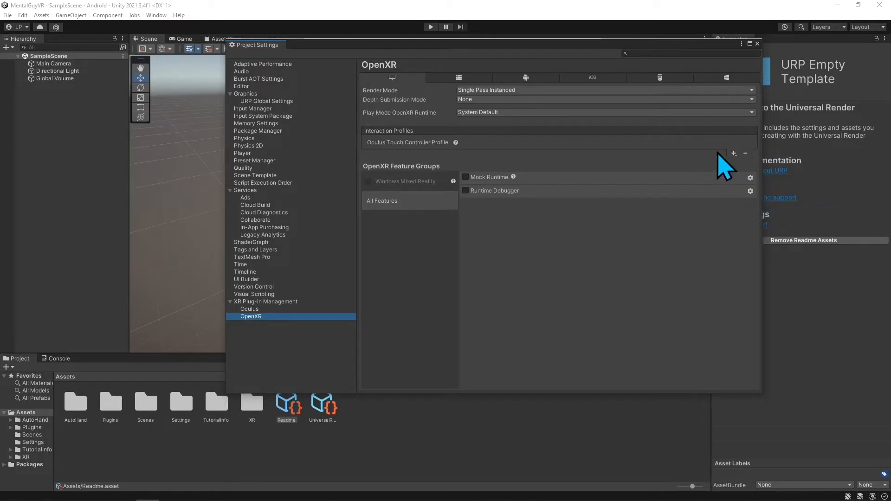
{"action": "left_click", "coordinate": [733, 154]}
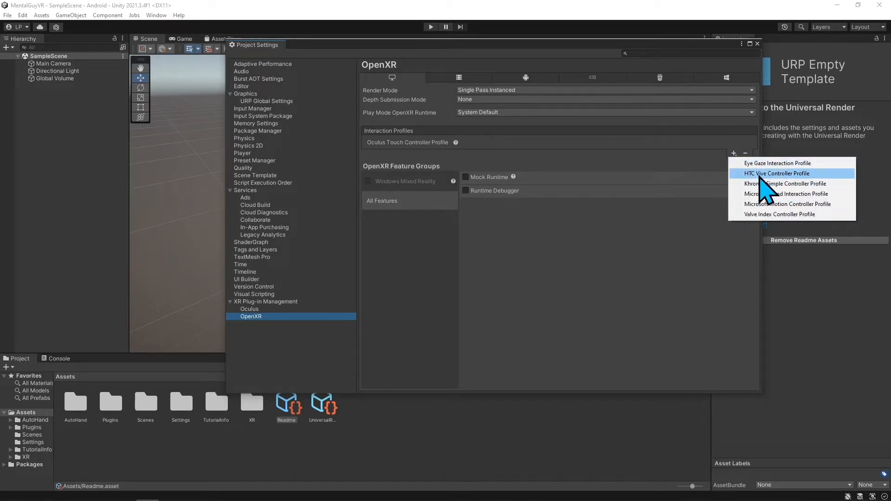
{"action": "left_click", "coordinate": [777, 173]}
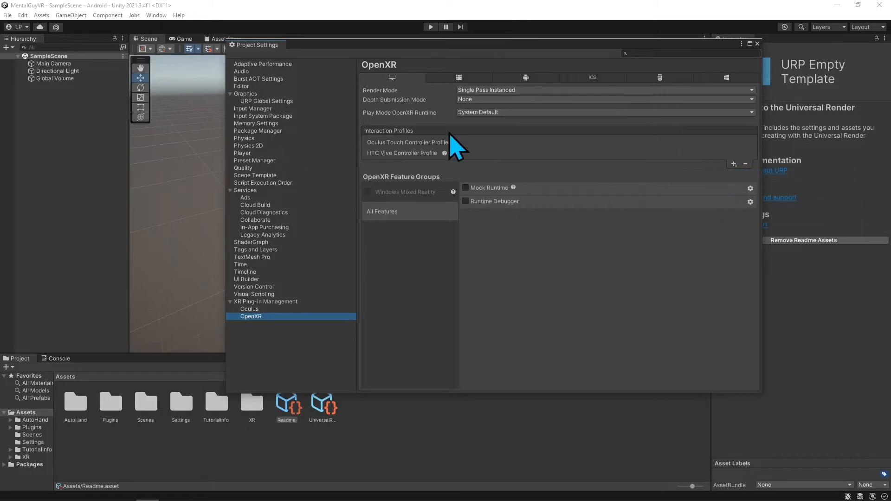
{"action": "mouse_move", "coordinate": [270, 309]}
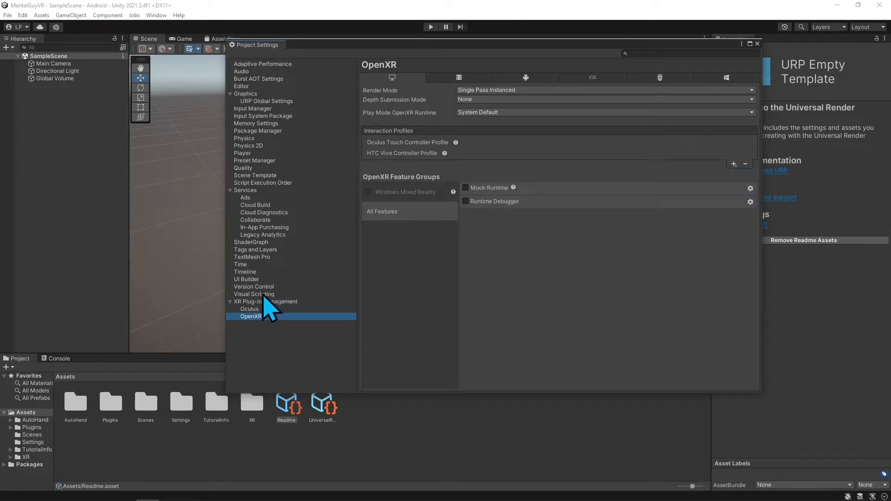
{"action": "left_click", "coordinate": [266, 302]}
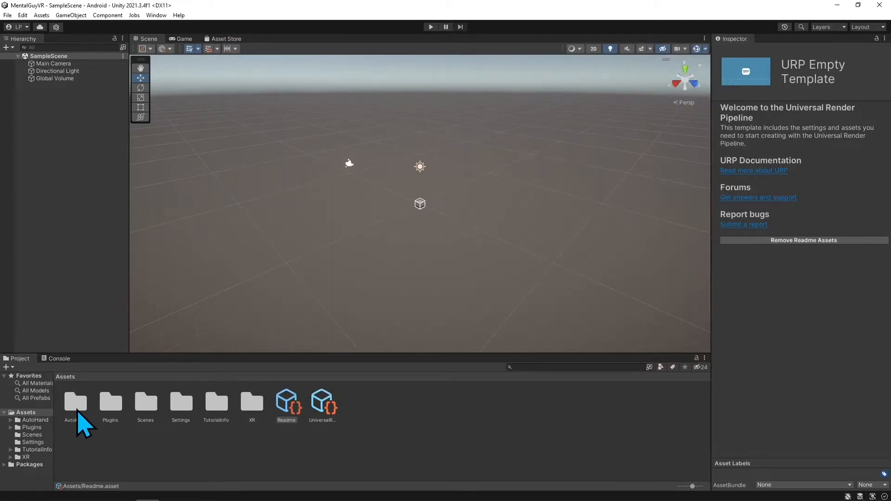
Browse AutoHand > Examples > Scenes > XR in the Project window and open Demo.
{"action": "left_click", "coordinate": [76, 402]}
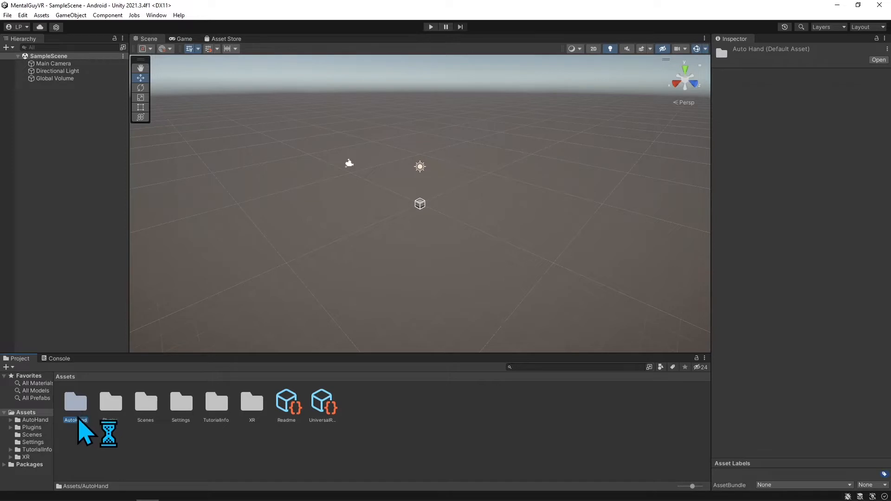
{"action": "double_click", "coordinate": [75, 402]}
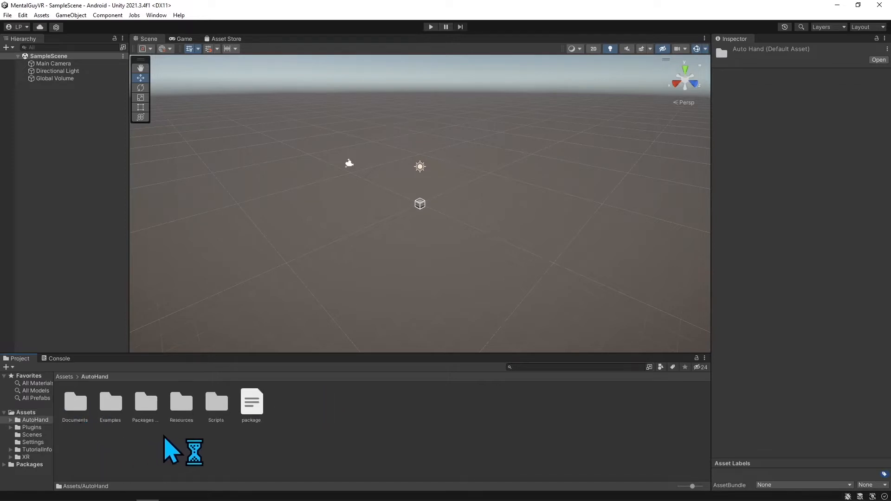
{"action": "mouse_move", "coordinate": [102, 440]}
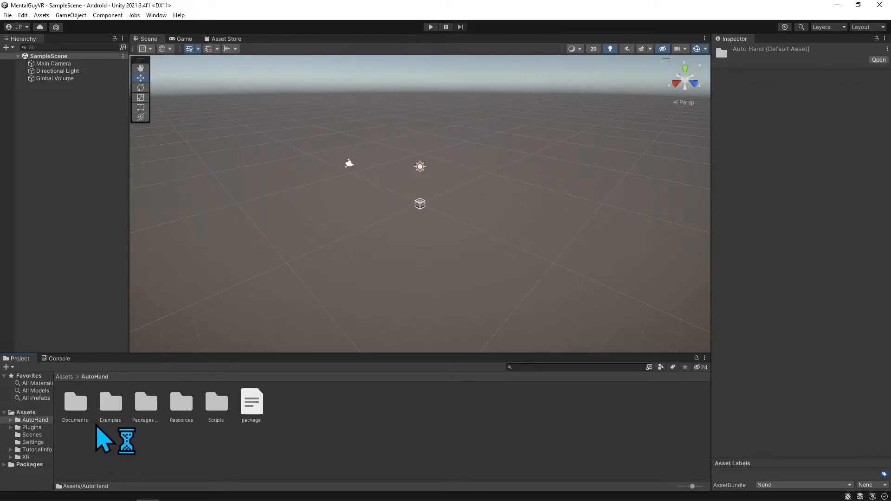
{"action": "double_click", "coordinate": [110, 402]}
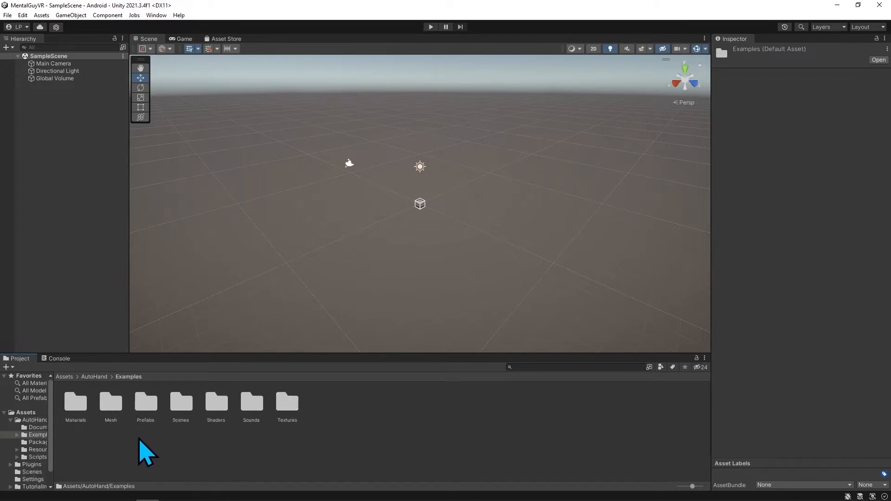
{"action": "double_click", "coordinate": [180, 402]}
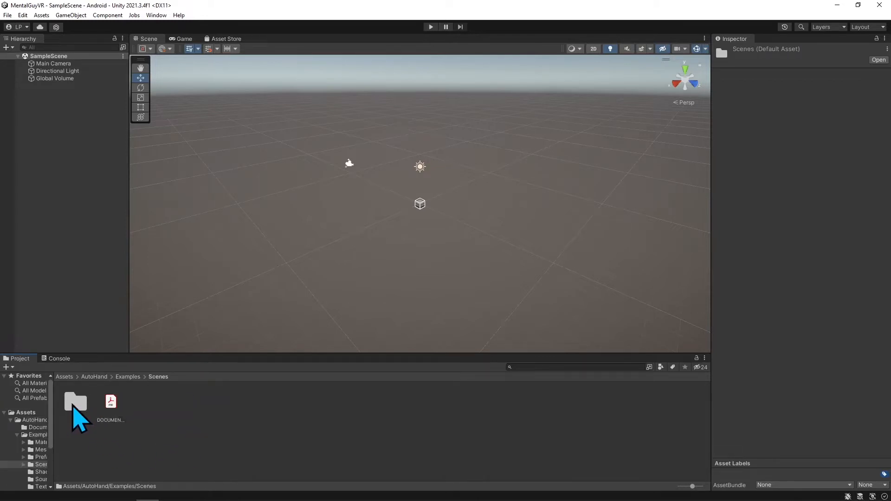
{"action": "double_click", "coordinate": [75, 402]}
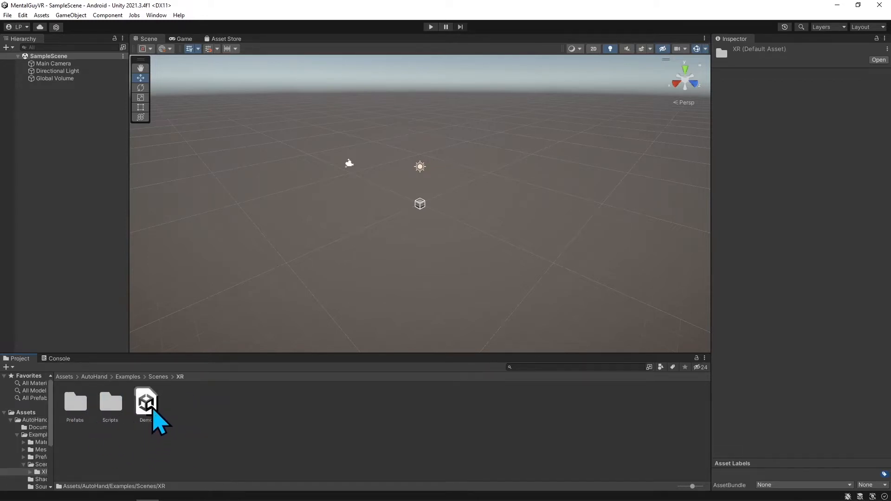
{"action": "double_click", "coordinate": [146, 398]}
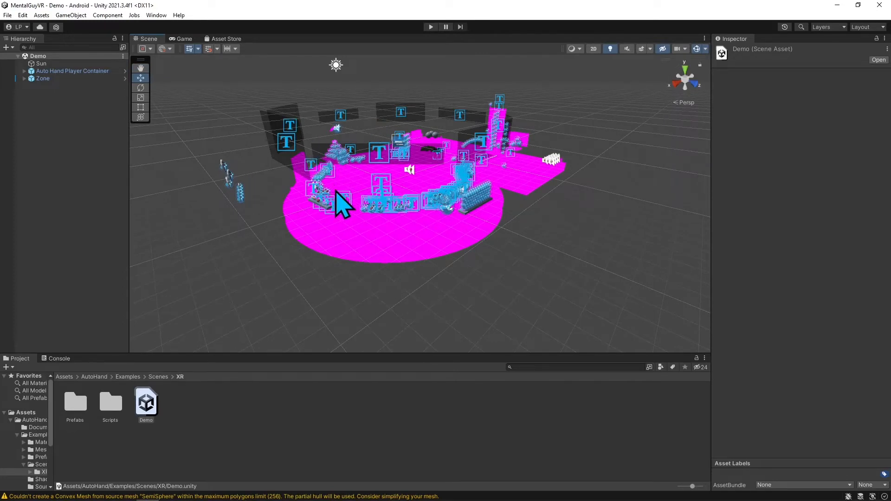
{"action": "mouse_move", "coordinate": [460, 225]}
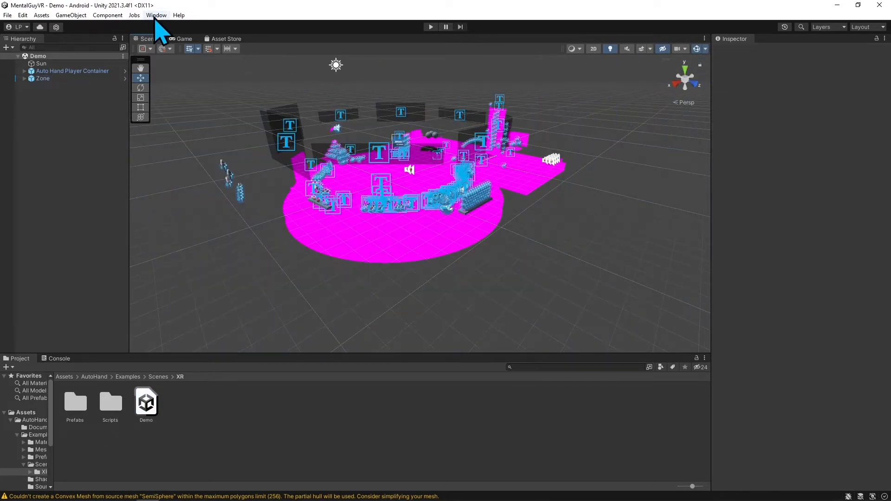
Open the Window menu to reach Rendering > Render Pipeline Converter.
{"action": "left_click", "coordinate": [157, 14]}
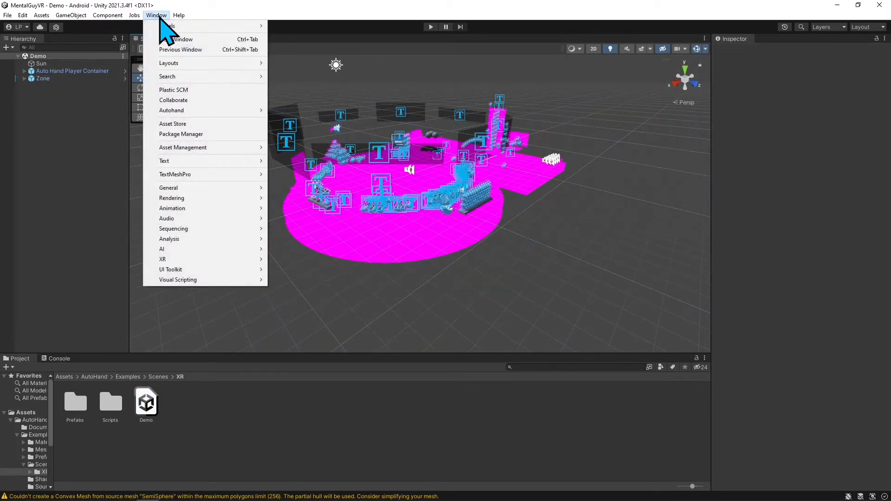
{"action": "mouse_move", "coordinate": [170, 28]}
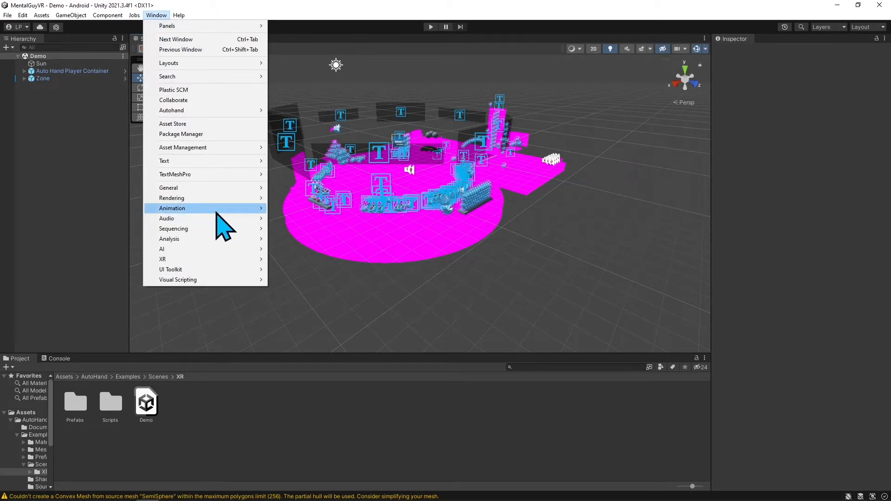
{"action": "mouse_move", "coordinate": [172, 198]}
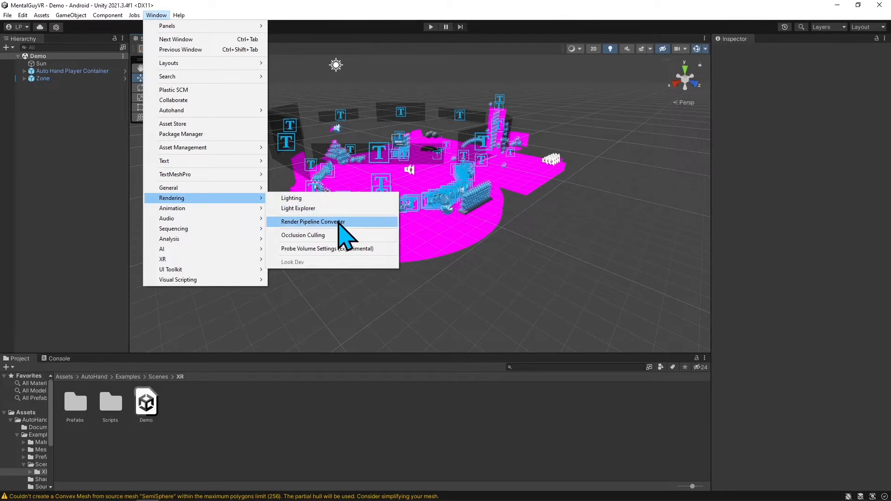
Run the Render Pipeline Converter's Material Upgrade, initializing and converting 89 materials to URP.
{"action": "left_click", "coordinate": [312, 222]}
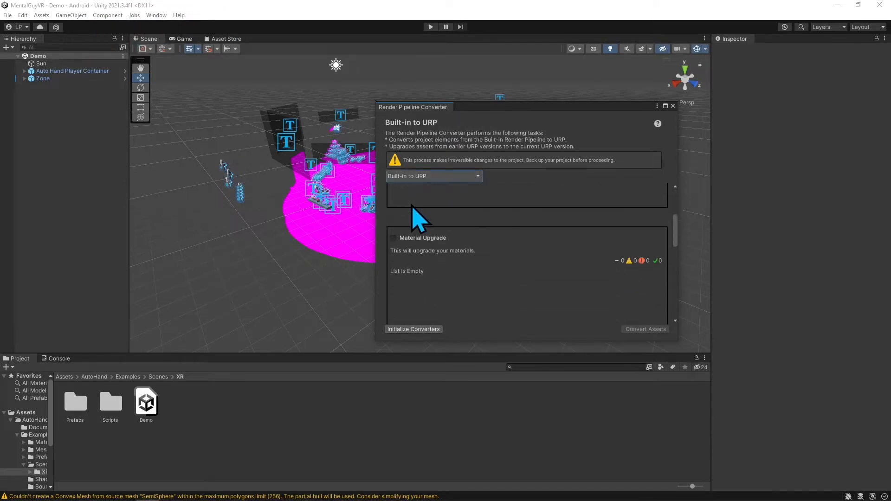
{"action": "left_click", "coordinate": [393, 212]}
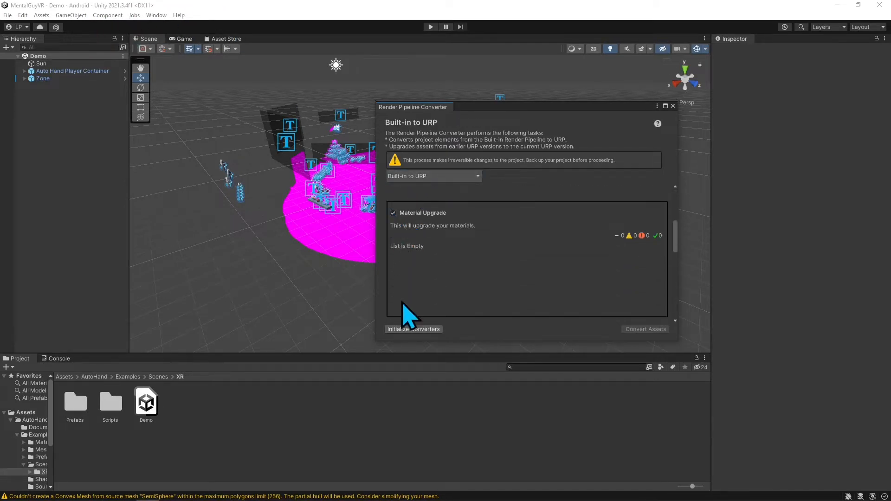
{"action": "left_click", "coordinate": [433, 175]}
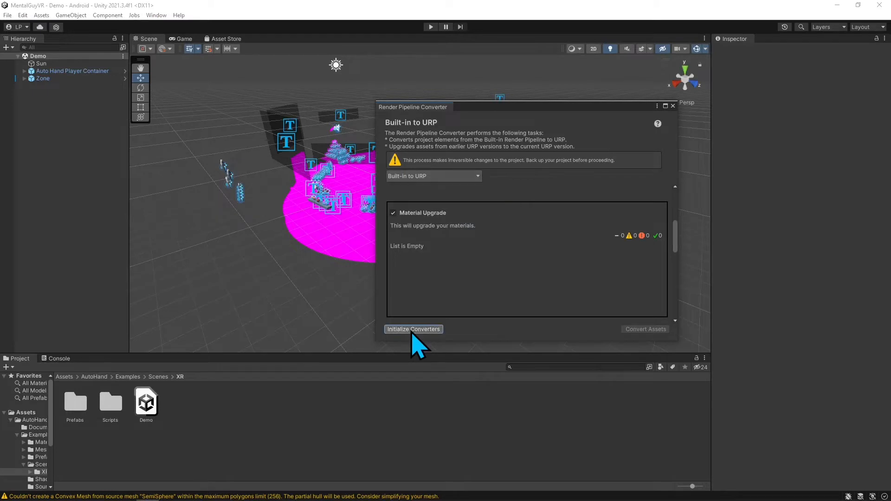
{"action": "left_click", "coordinate": [413, 329]}
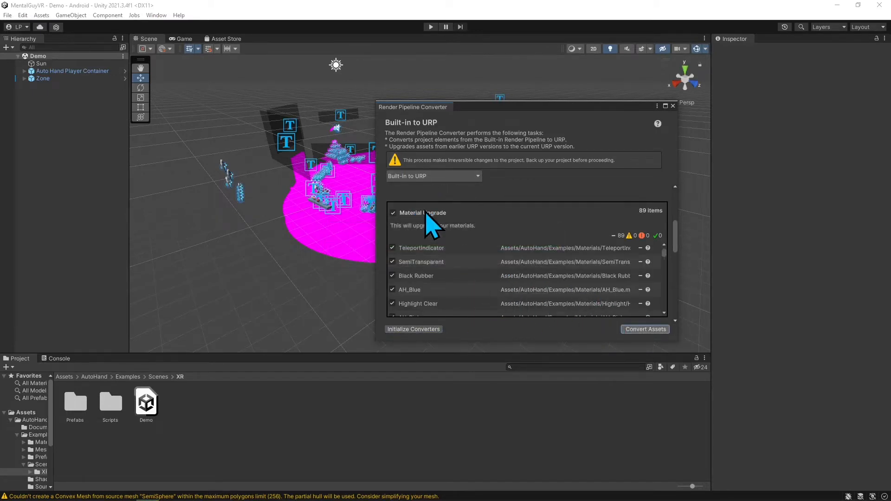
{"action": "left_click", "coordinate": [644, 329]}
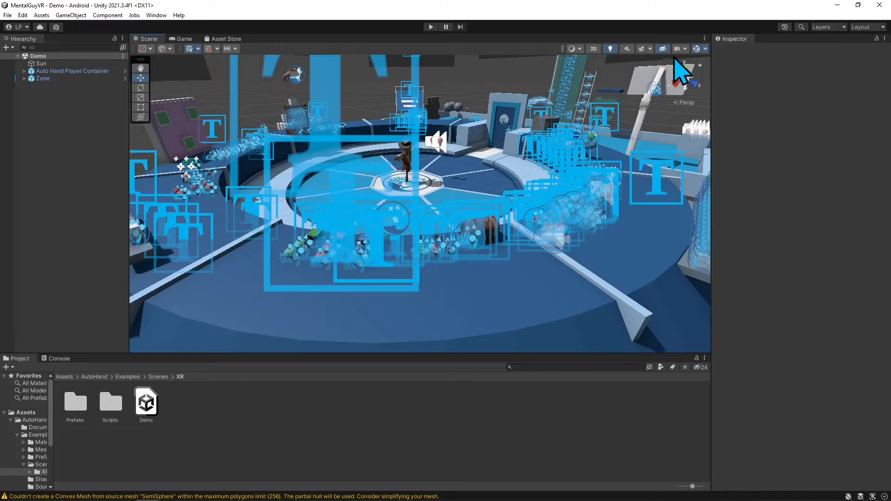
{"action": "mouse_move", "coordinate": [697, 51]}
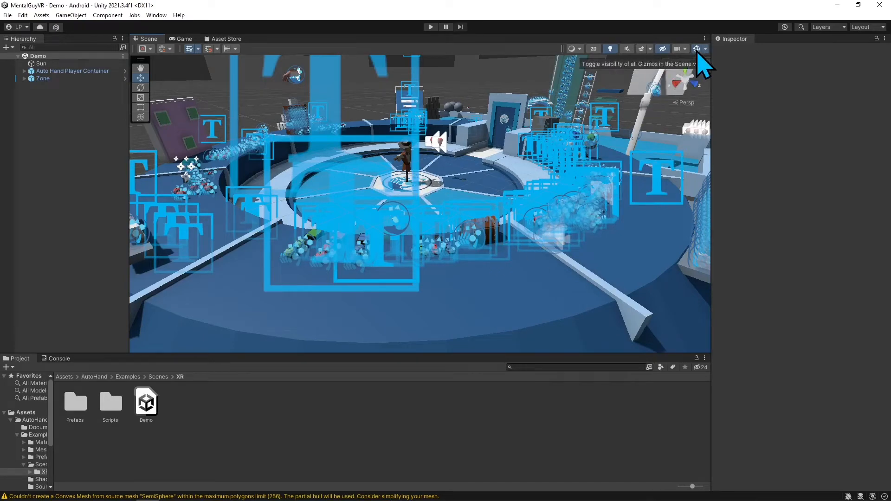
Turn off Scene view Gizmos and enter play mode on the Demo scene.
{"action": "left_click", "coordinate": [698, 48]}
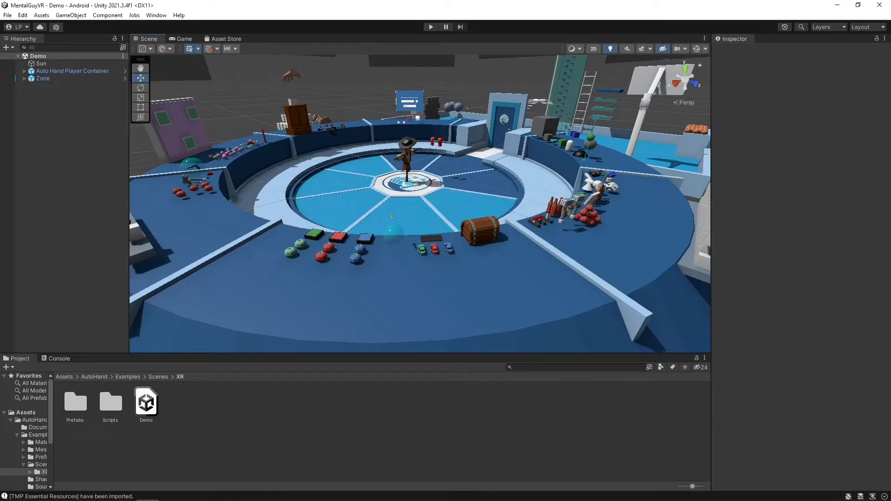
{"action": "left_click", "coordinate": [430, 27]}
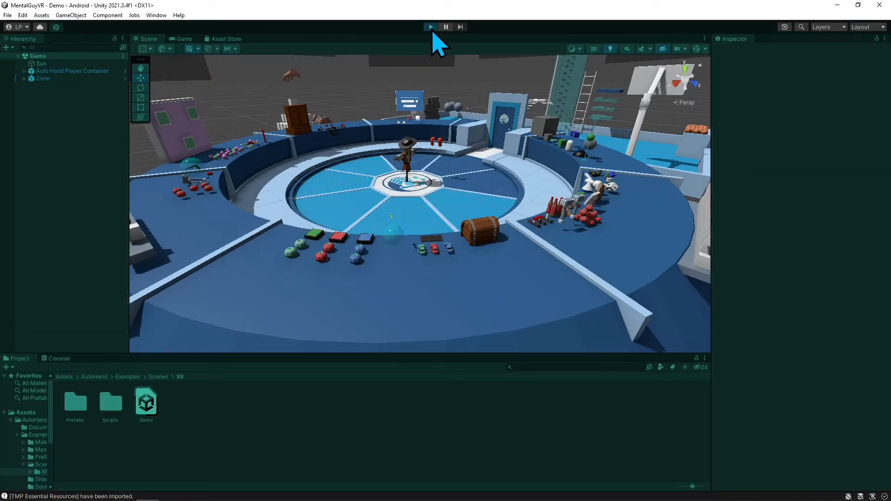
{"action": "left_click", "coordinate": [430, 27]}
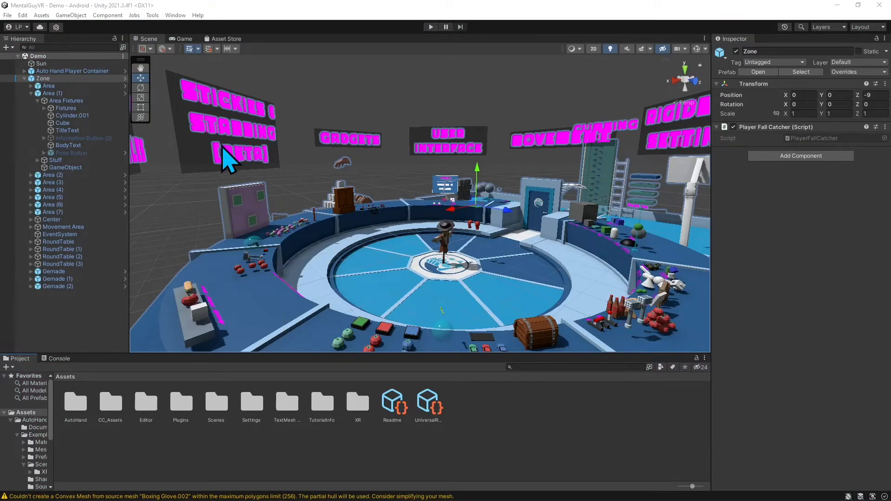
{"action": "mouse_move", "coordinate": [289, 293]}
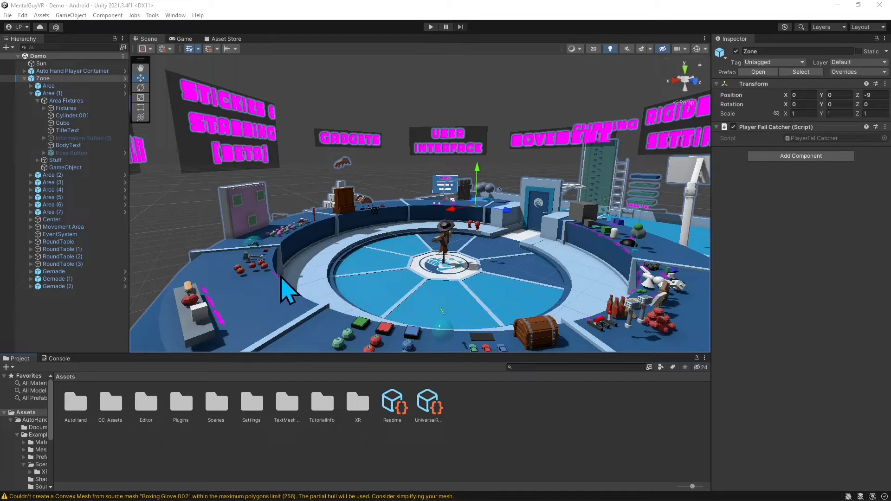
{"action": "mouse_move", "coordinate": [249, 175]}
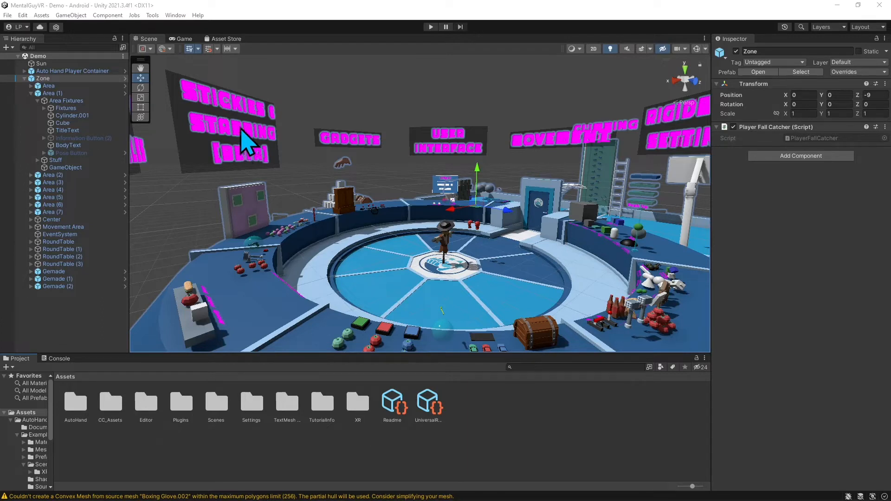
{"action": "mouse_move", "coordinate": [244, 145]}
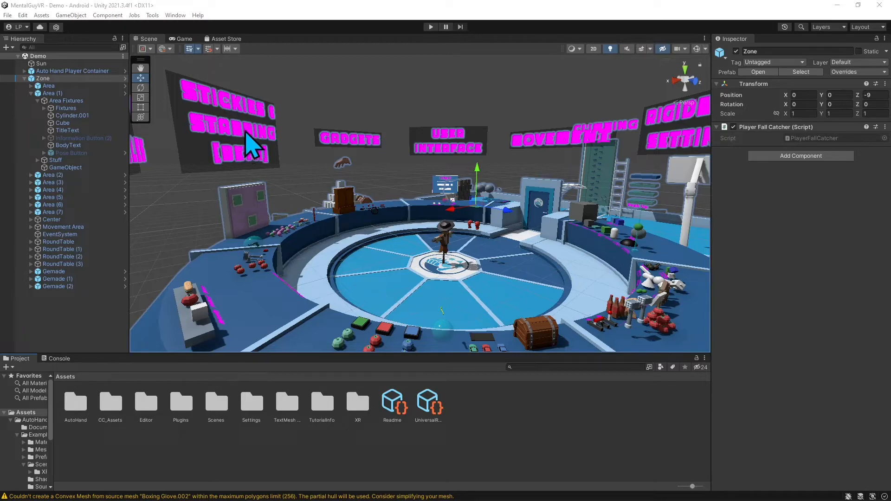
{"action": "mouse_move", "coordinate": [252, 145]}
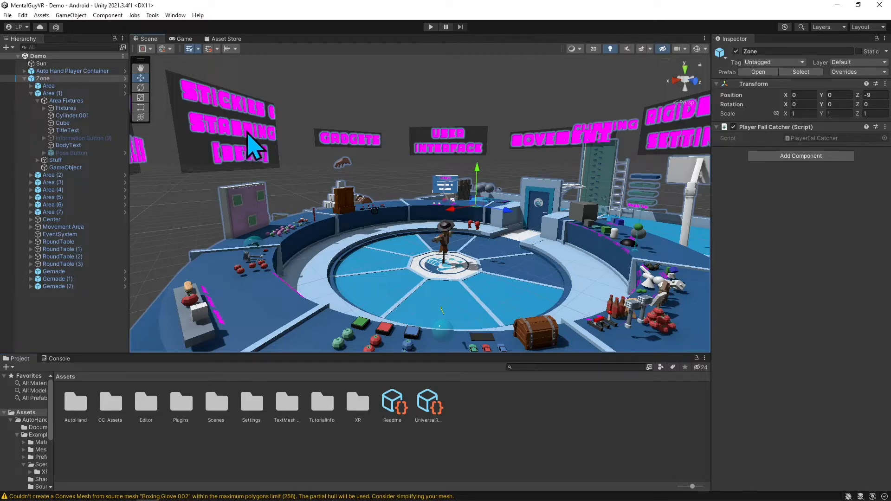
Select the STICKIES & STABBING TitleText and scroll the Inspector down to its material.
{"action": "left_click", "coordinate": [67, 227]}
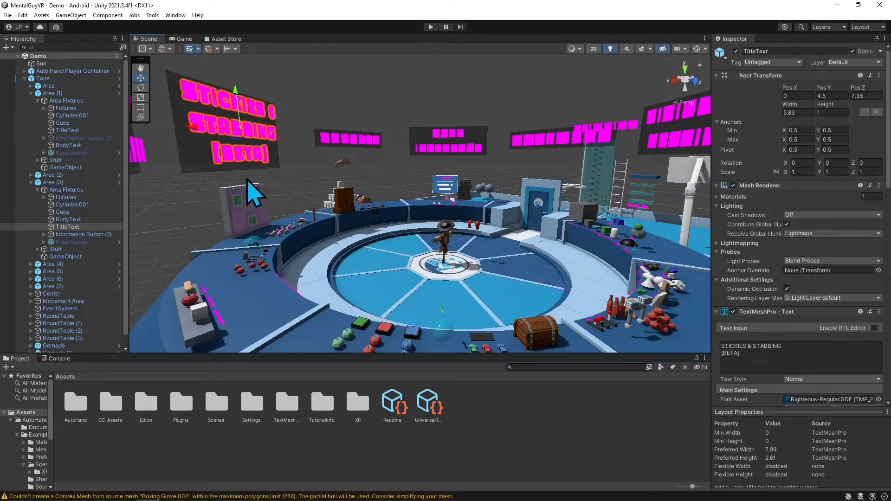
{"action": "mouse_move", "coordinate": [440, 185]}
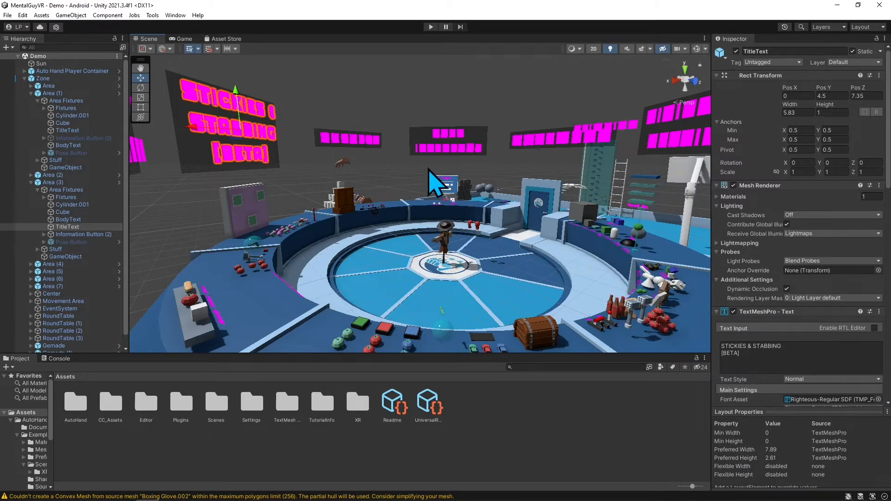
{"action": "mouse_move", "coordinate": [273, 147]}
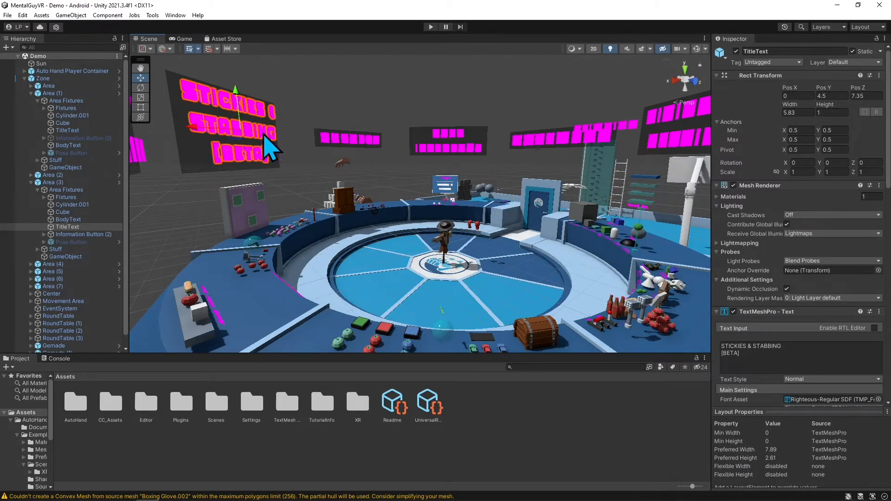
{"action": "scroll", "scroll_direction": "down", "scroll_amount": 3}
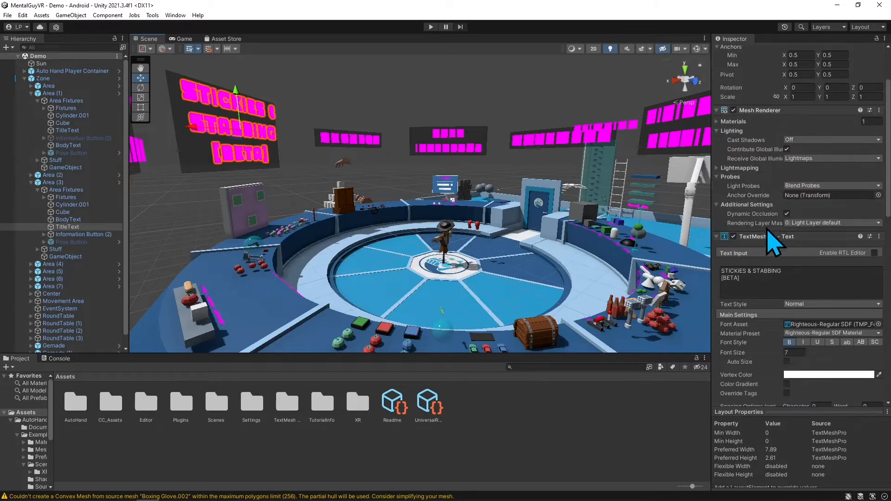
{"action": "scroll", "scroll_direction": "down", "scroll_amount": 3}
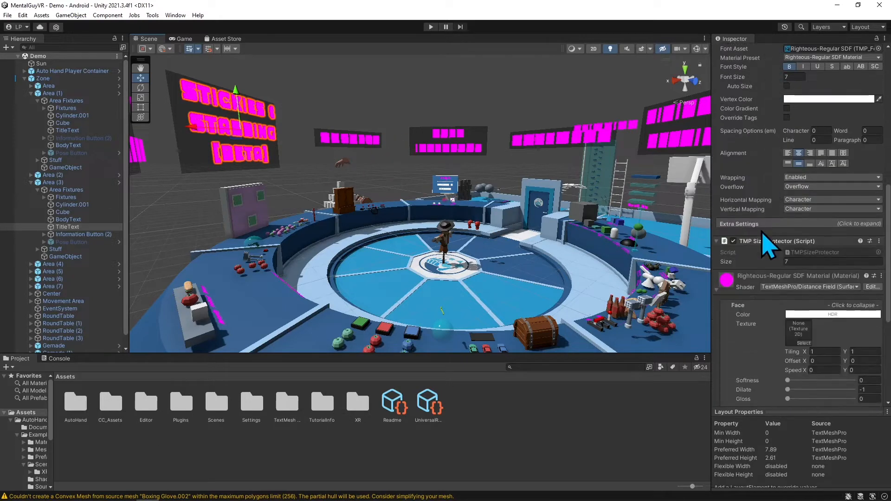
{"action": "scroll", "scroll_direction": "down", "scroll_amount": 3}
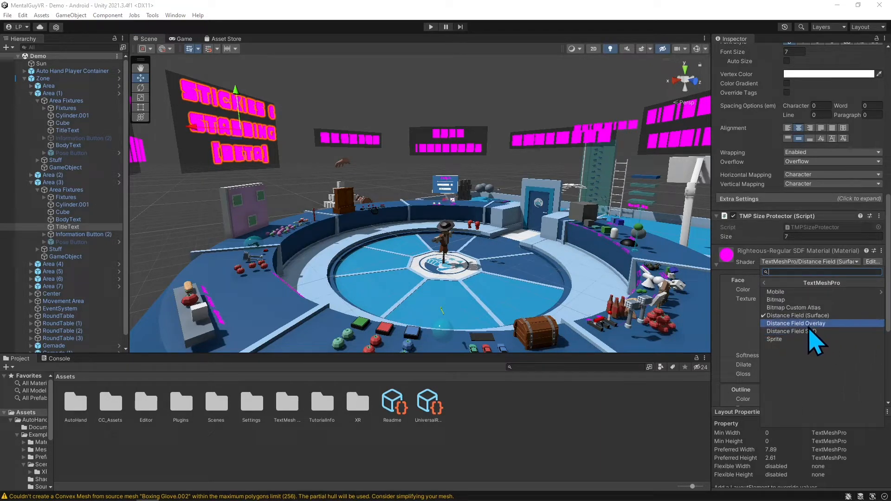
Switch the title material shader from TextMeshPro Distance Field Overlay to Distance Field SSD.
{"action": "left_click", "coordinate": [796, 323]}
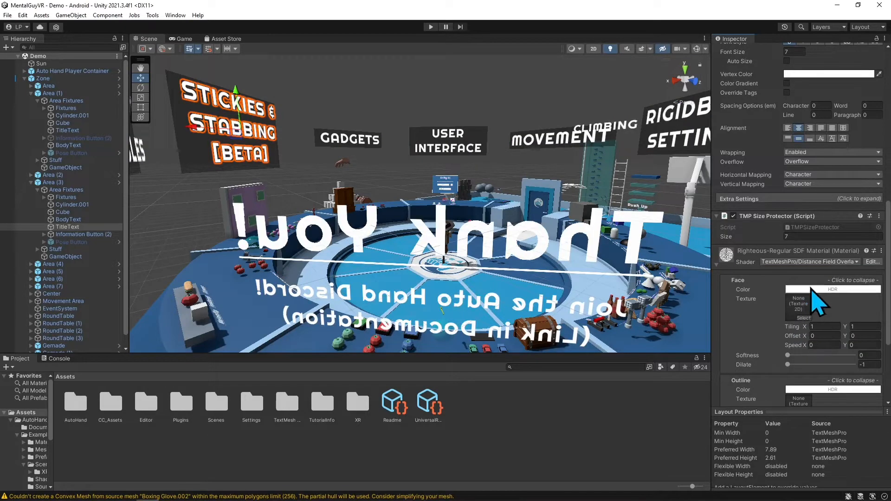
{"action": "left_click", "coordinate": [808, 261]}
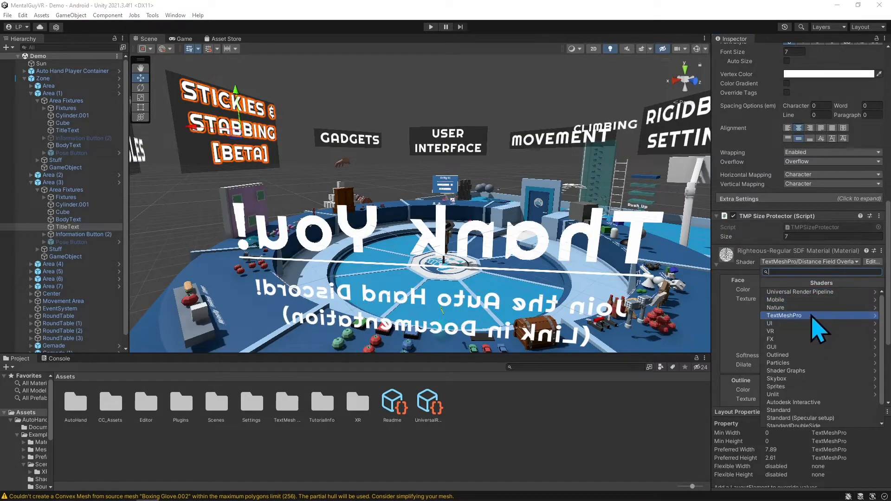
{"action": "left_click", "coordinate": [785, 316]}
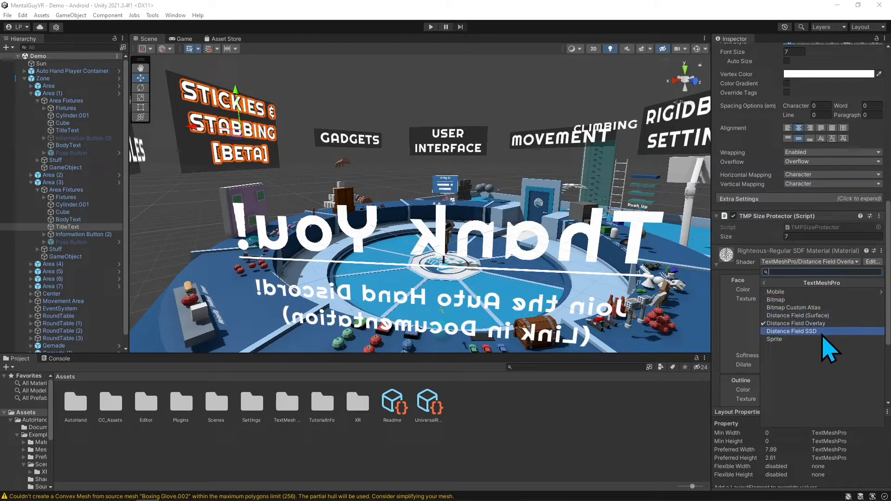
{"action": "left_click", "coordinate": [790, 331]}
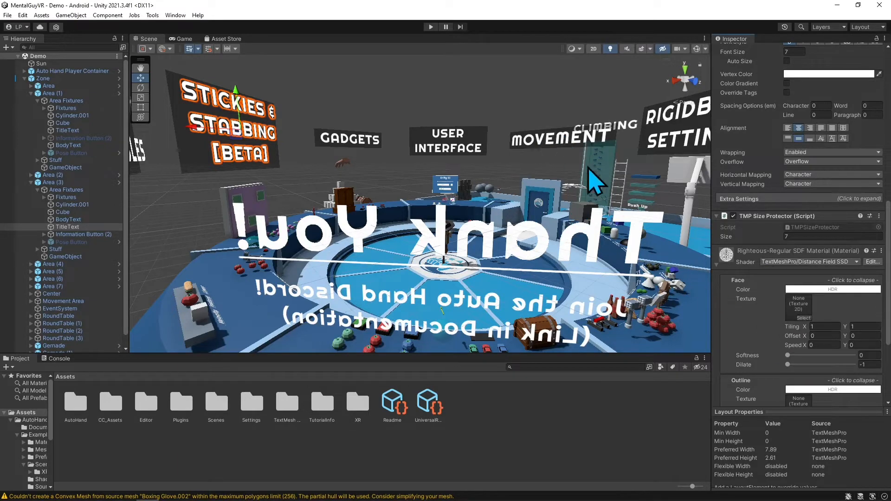
{"action": "mouse_move", "coordinate": [741, 316]}
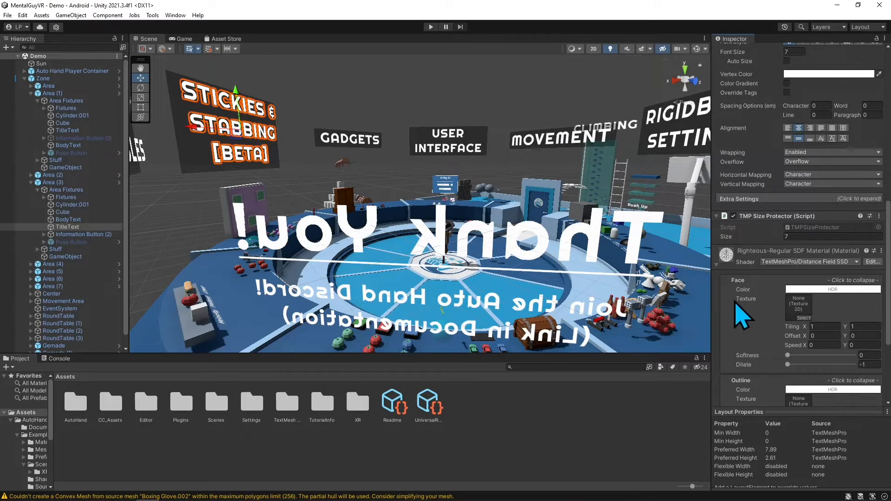
{"action": "mouse_move", "coordinate": [742, 301]}
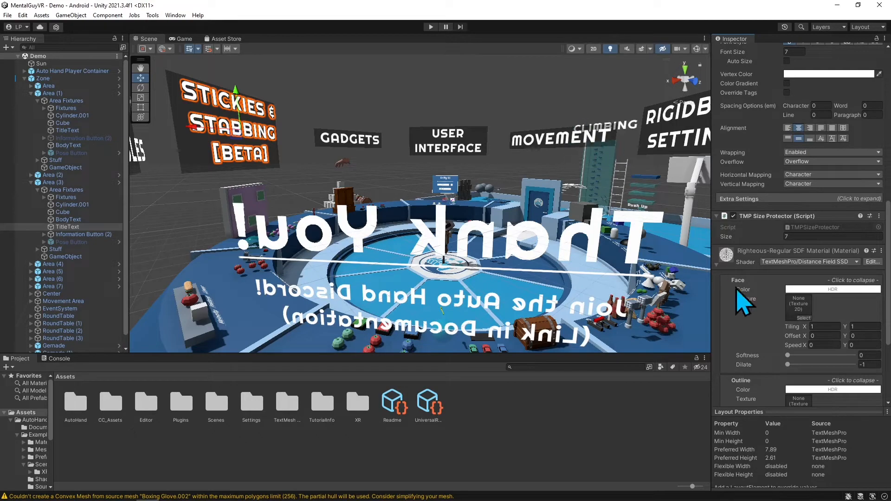
{"action": "mouse_move", "coordinate": [560, 148]}
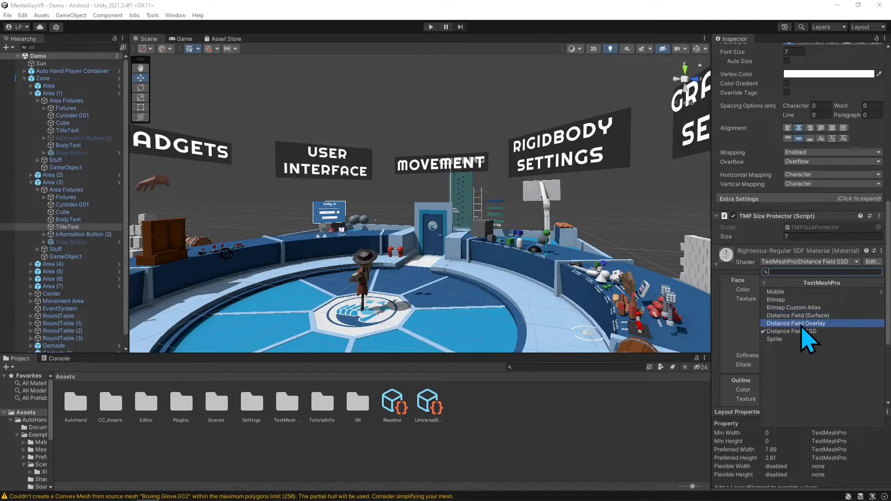
Re-apply Distance Field SSD to the title material and run the demo scene in VR.
{"action": "left_click", "coordinate": [798, 323]}
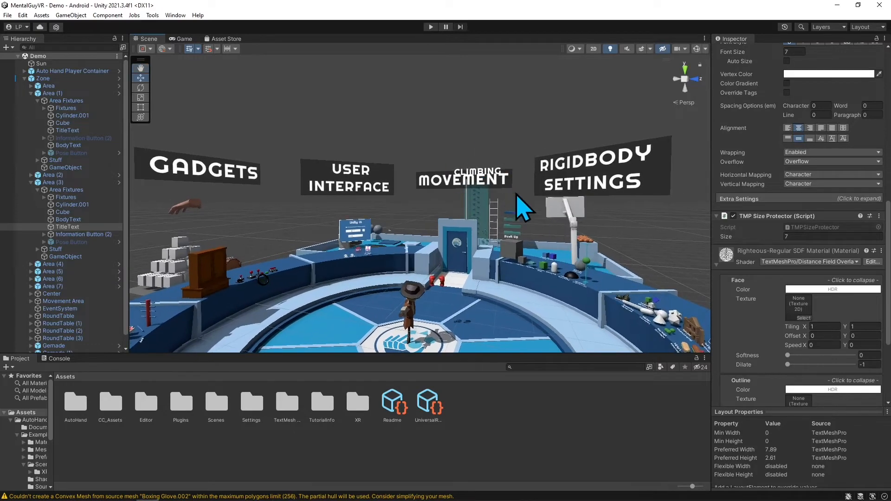
{"action": "left_click", "coordinate": [807, 262]}
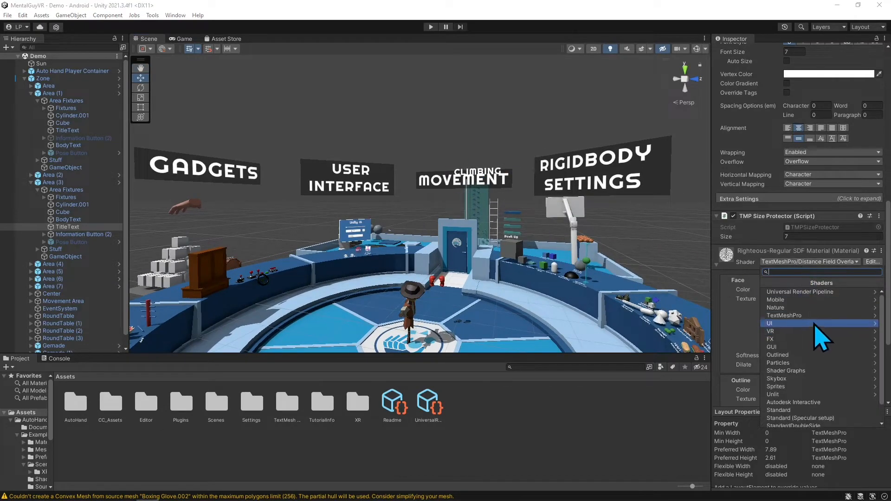
{"action": "left_click", "coordinate": [796, 323]}
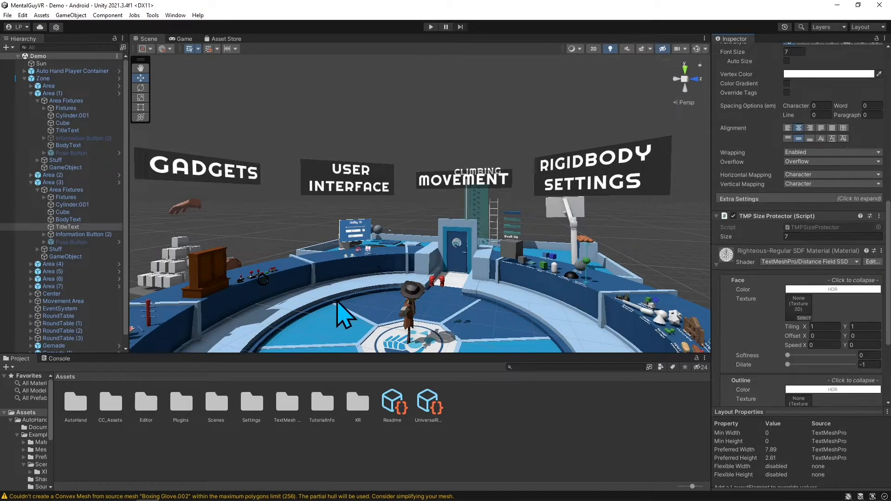
{"action": "mouse_move", "coordinate": [390, 307]}
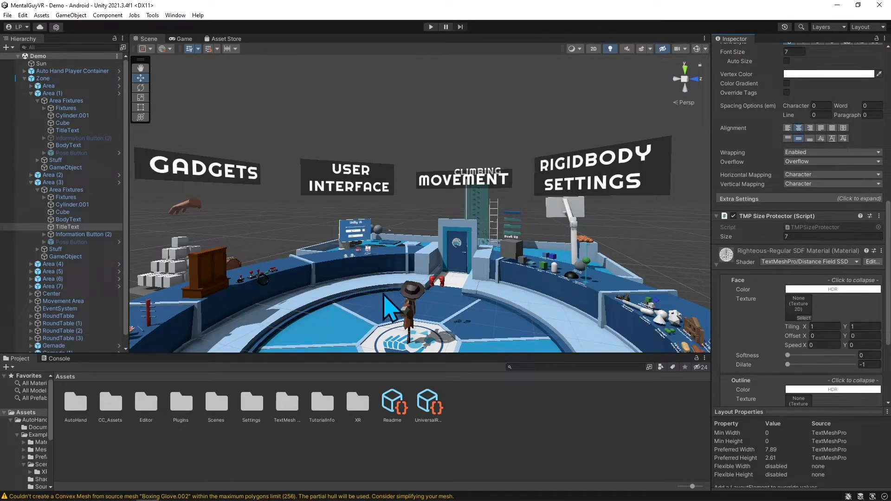
{"action": "left_click", "coordinate": [430, 27]}
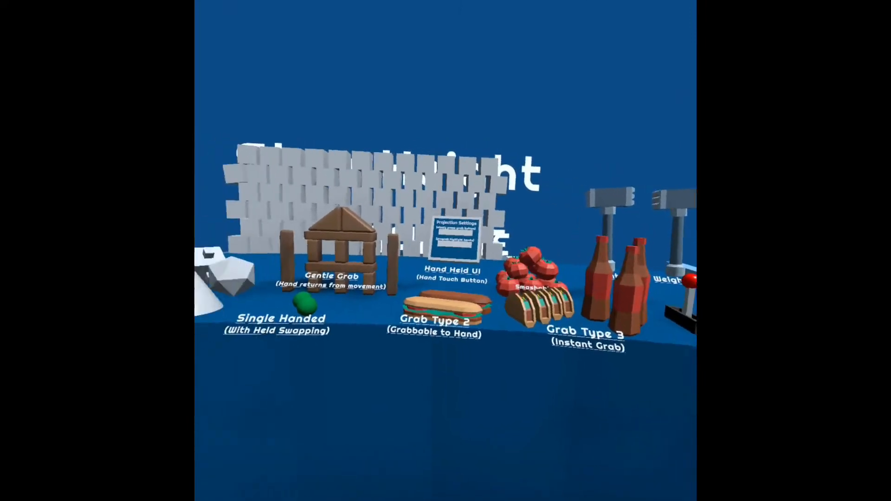